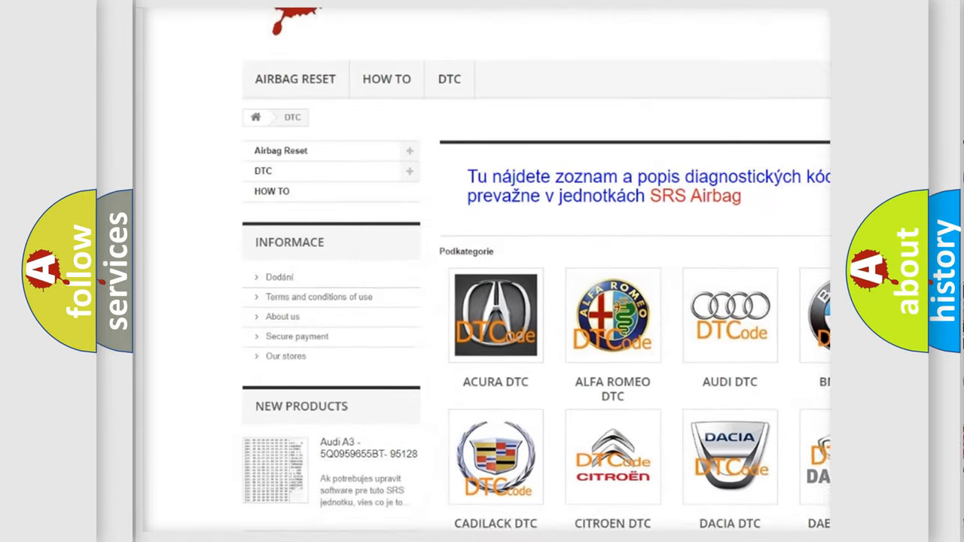
- Scroll past the car-make DTC categories to the long list of B-series airbag codes
scroll(down, 3)
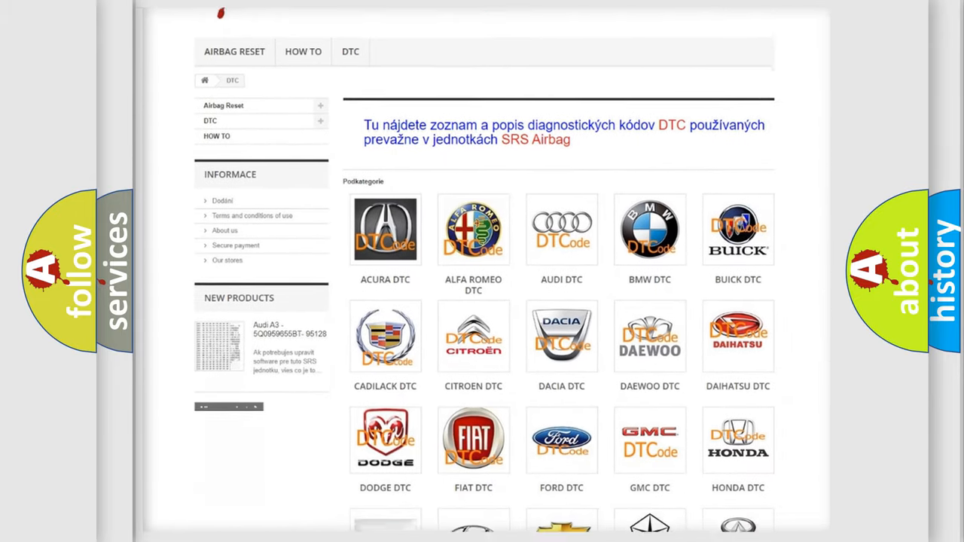
scroll(down, 3)
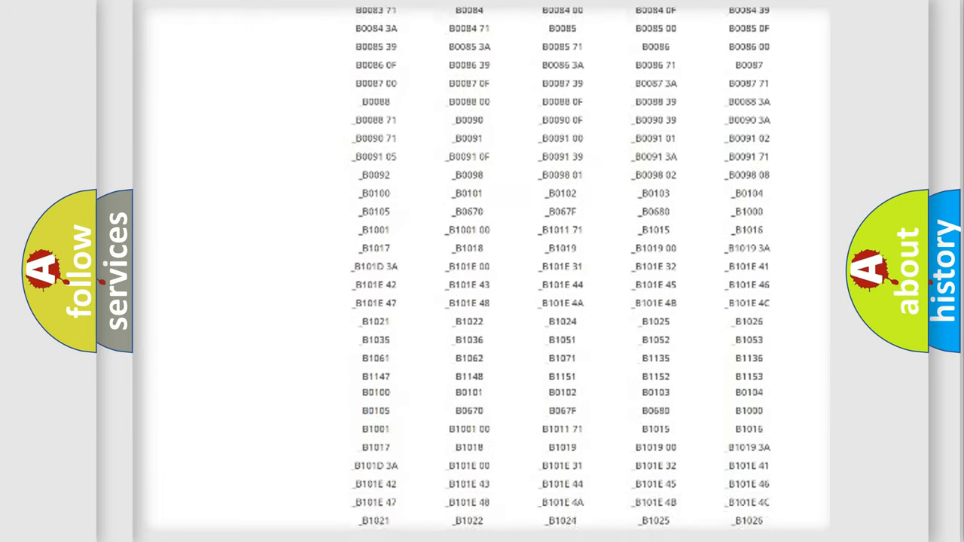
scroll(down, 3)
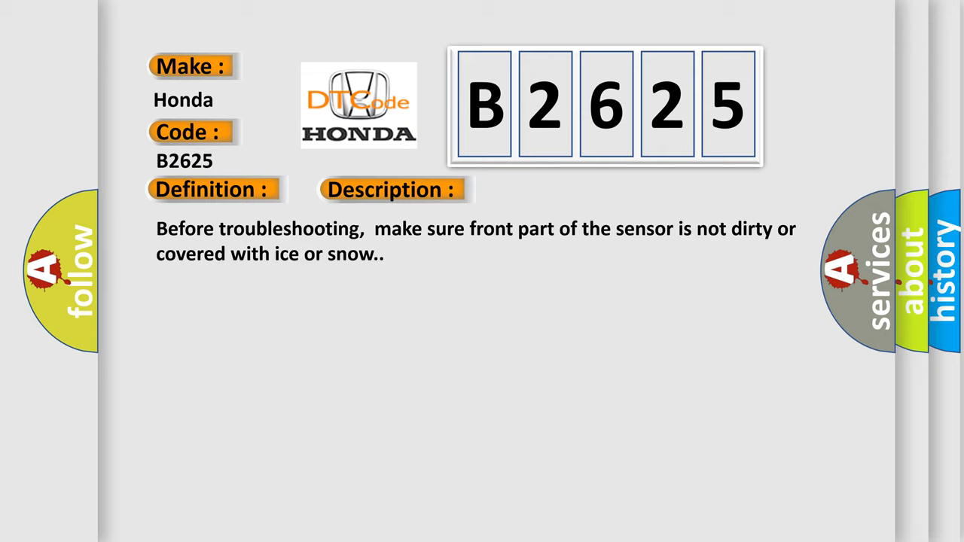
- Reveal the B2625 cause: loose or poor connections between the parking and back-up sensor
click(552, 190)
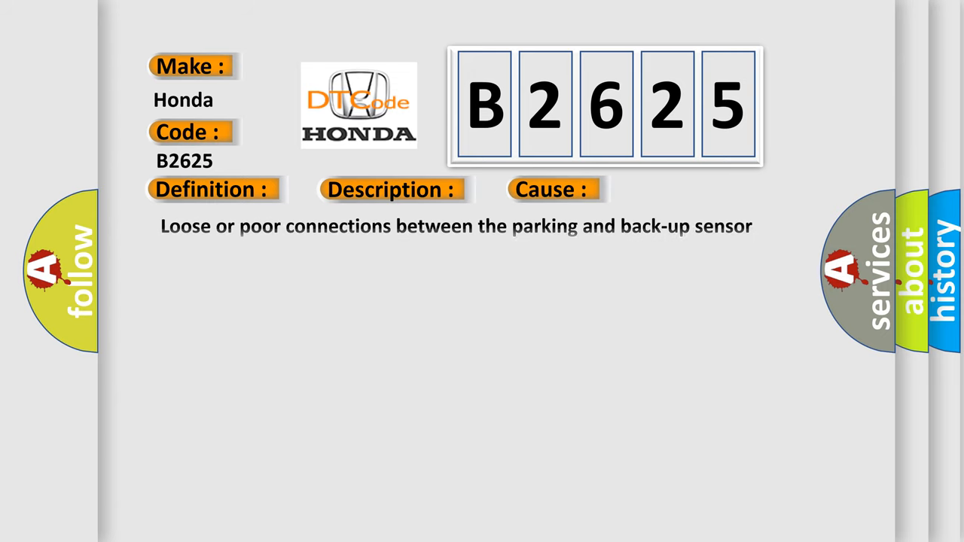